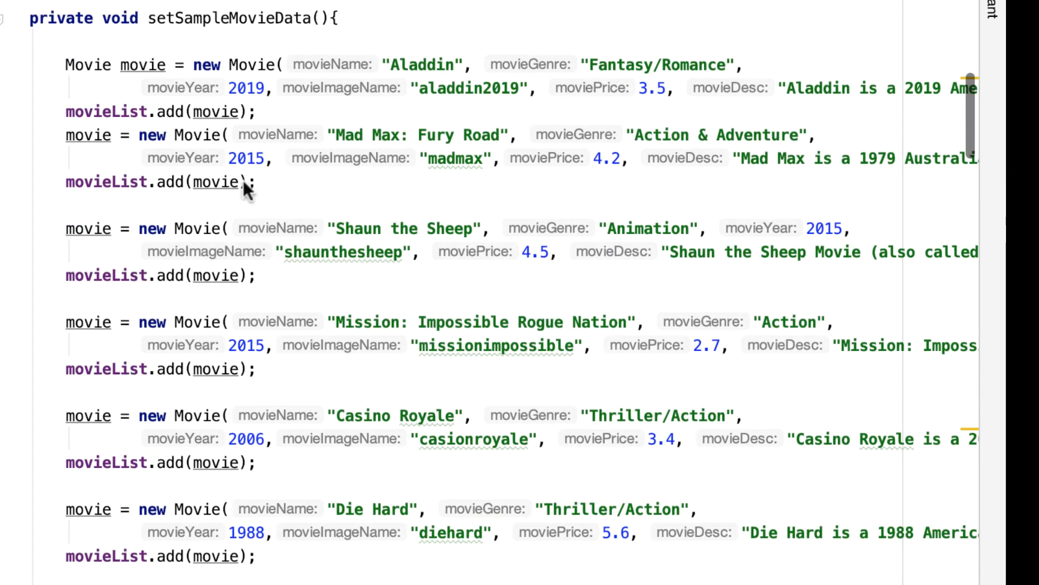
Scroll up from setSampleMovieData to onCreate and its Firebase database write code
{"action": "left_click_drag", "start_coordinate": [245, 186], "coordinate": [358, 418]}
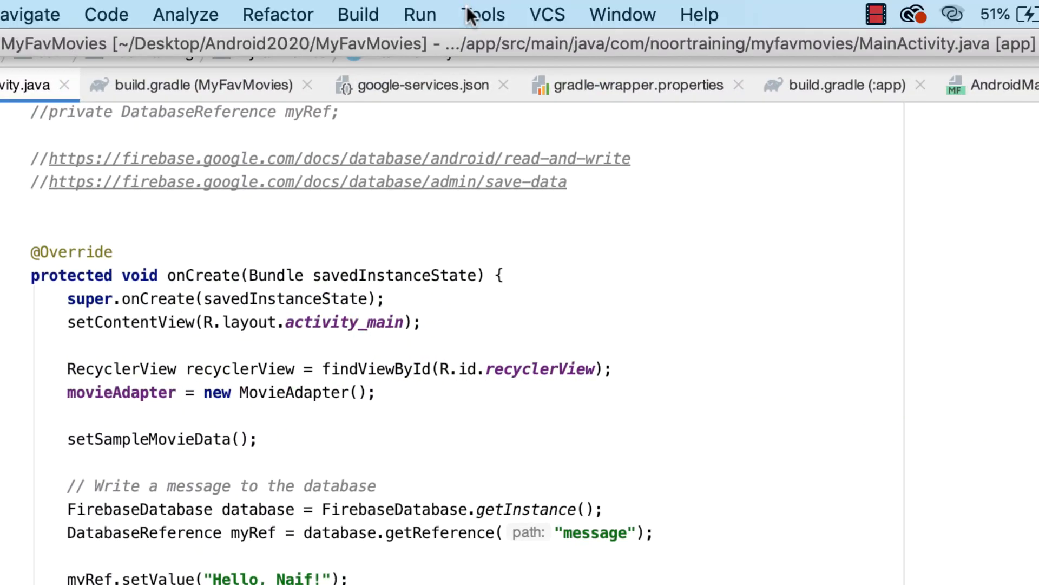
Open the Firebase assistant's Realtime Database 'Save and retrieve data' guide from the Tools menu
{"action": "left_click", "coordinate": [483, 14]}
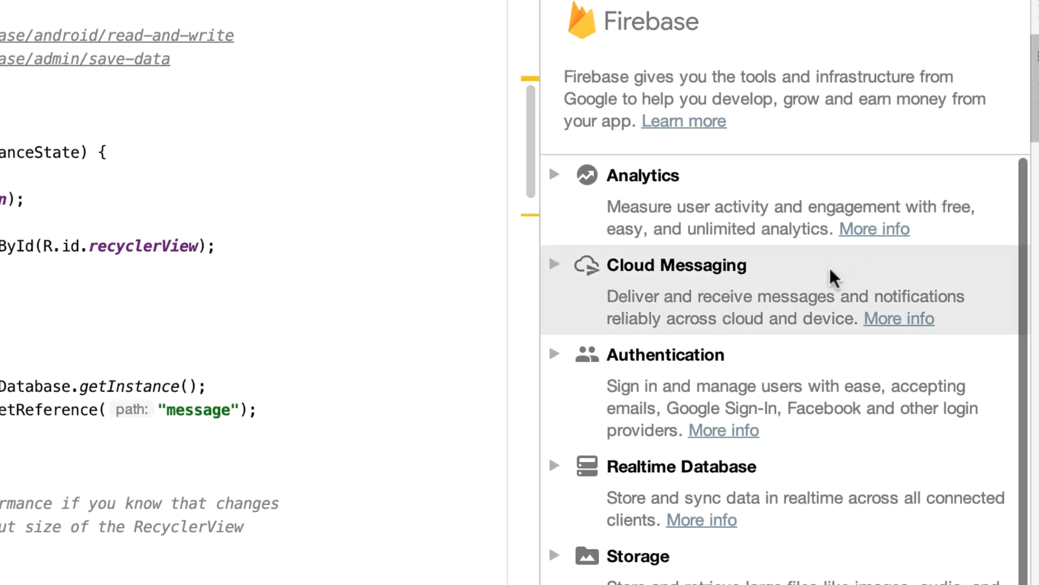
{"action": "mouse_move", "coordinate": [625, 485]}
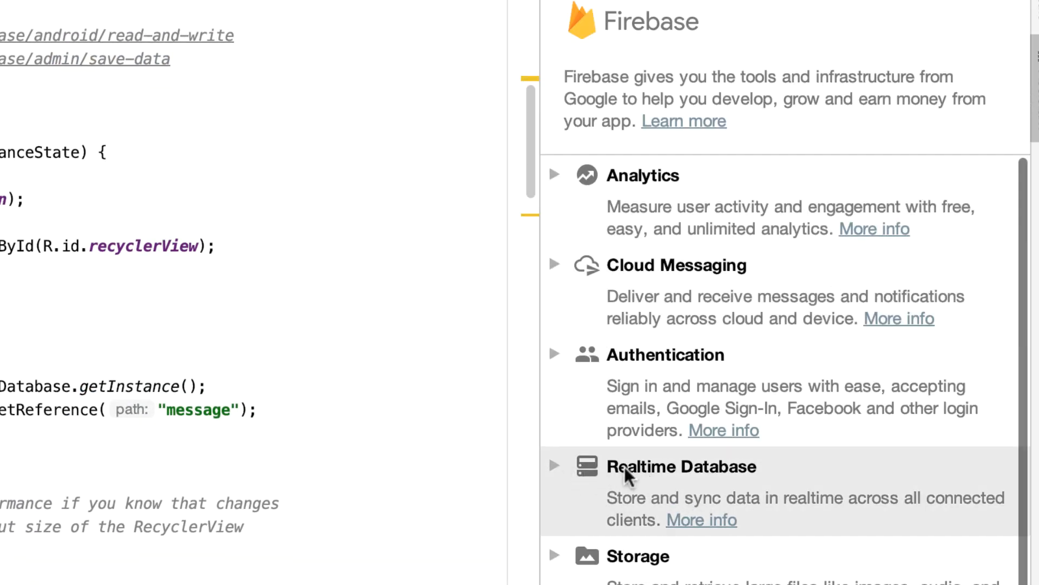
{"action": "left_click", "coordinate": [682, 466]}
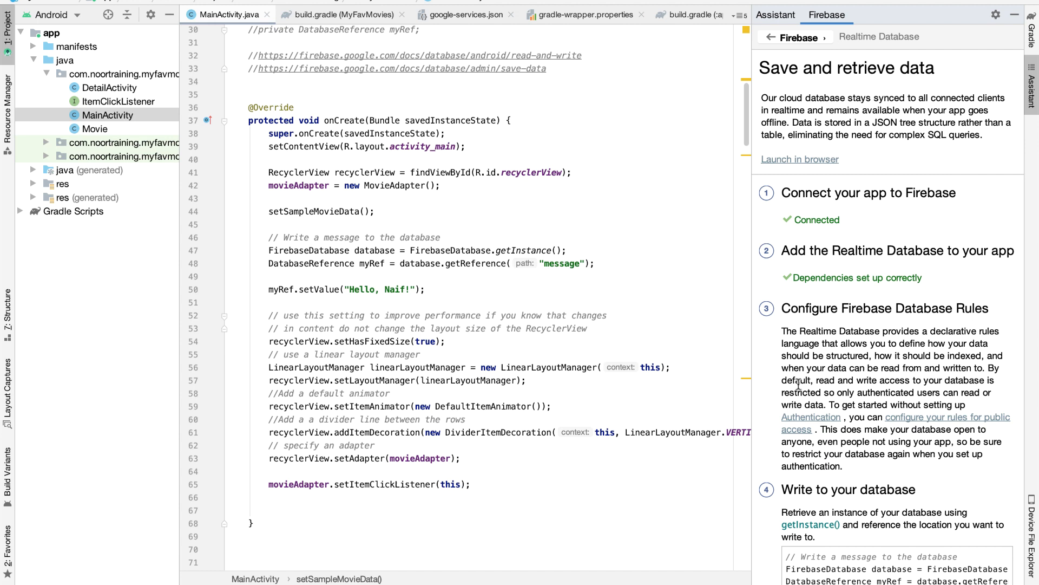
{"action": "mouse_move", "coordinate": [507, 304]}
{"action": "type", "text": "F"}
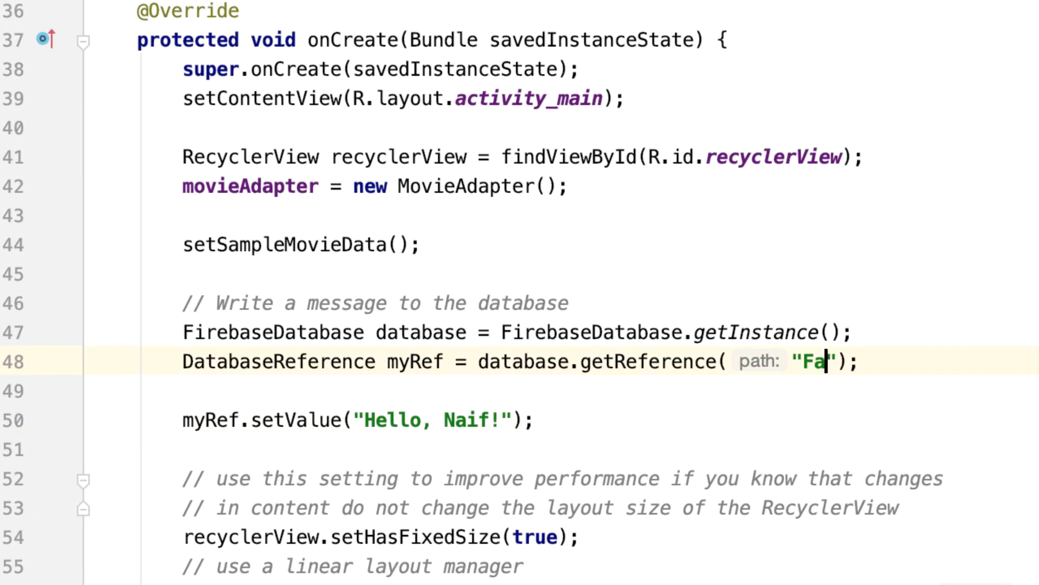
Change the getReference path to "FavMovies" and pass movieList to setValue
{"action": "type", "text": "v"}
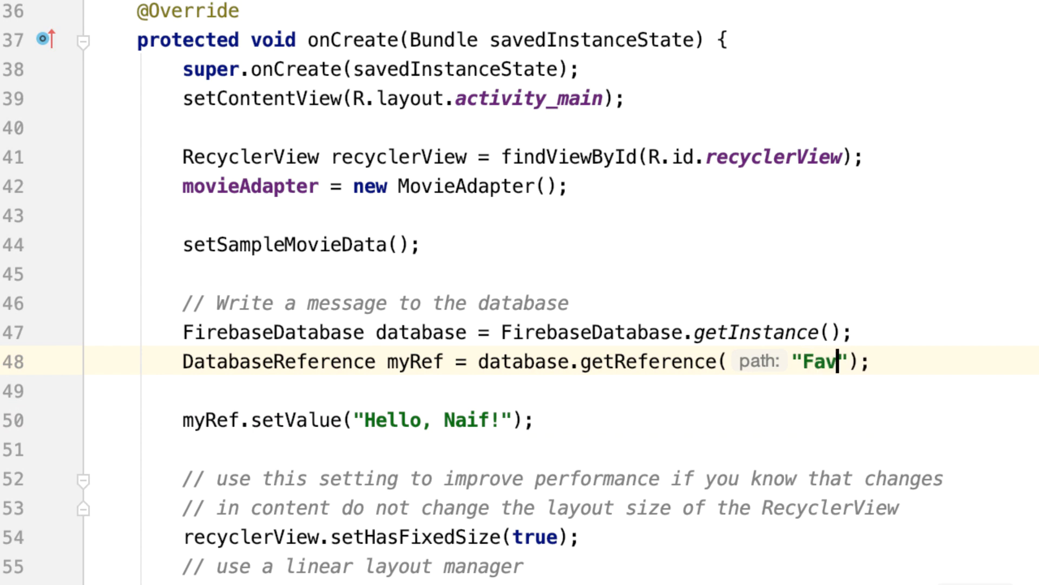
{"action": "type", "text": "Movies"}
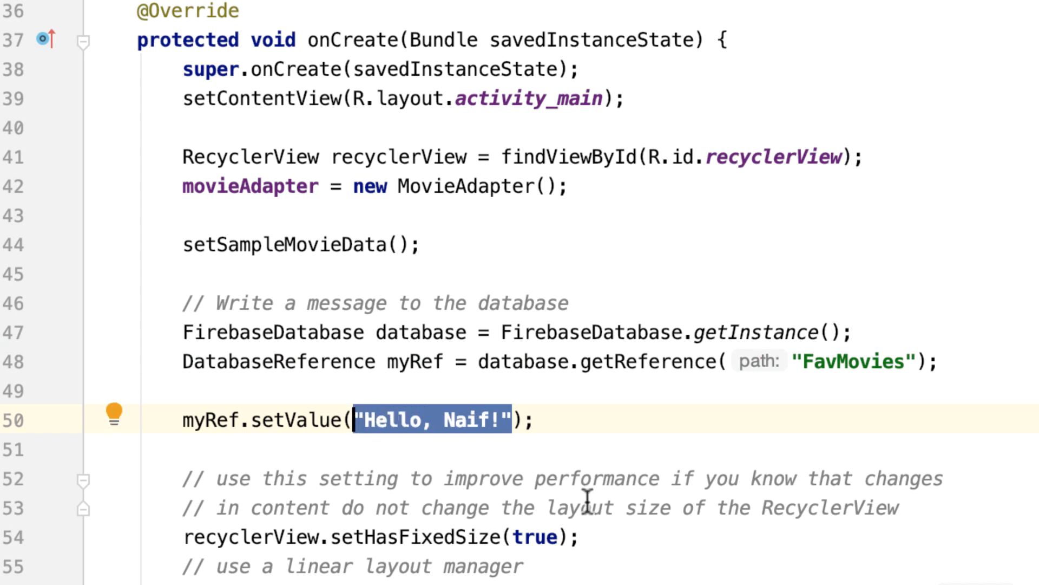
{"action": "type", "text": "movieList"}
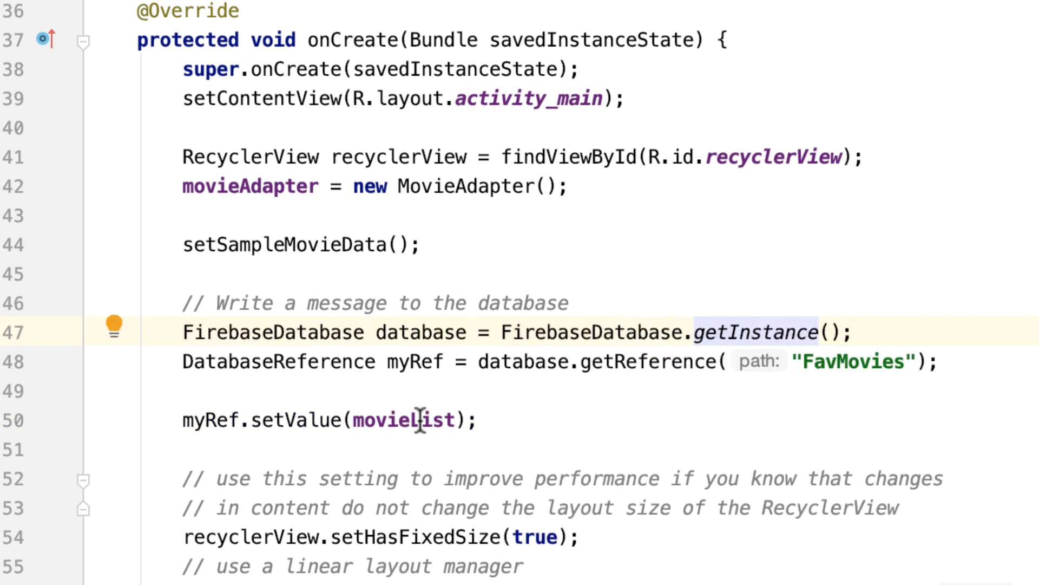
{"action": "mouse_move", "coordinate": [616, 362]}
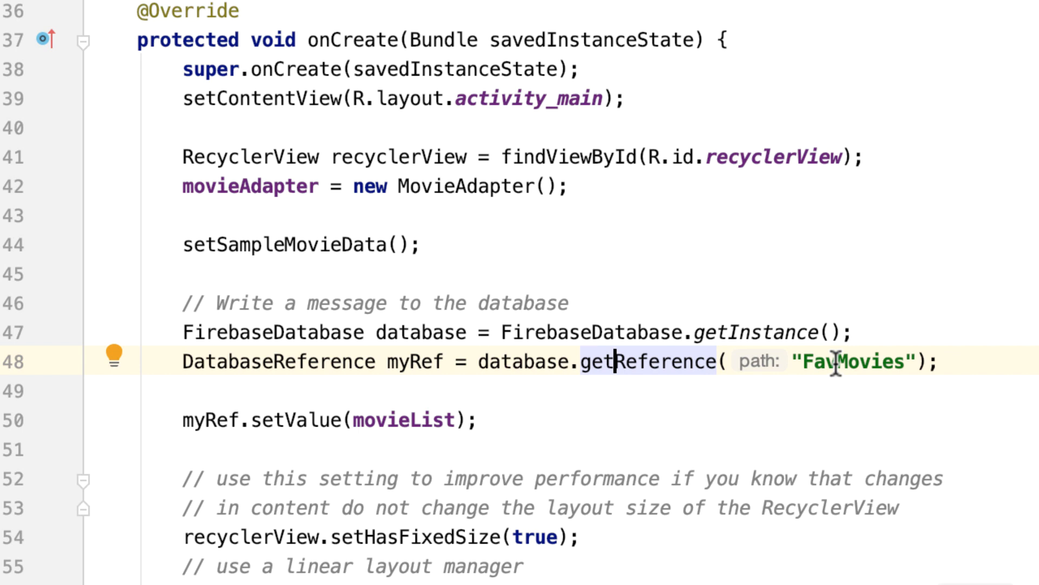
{"action": "mouse_move", "coordinate": [493, 419]}
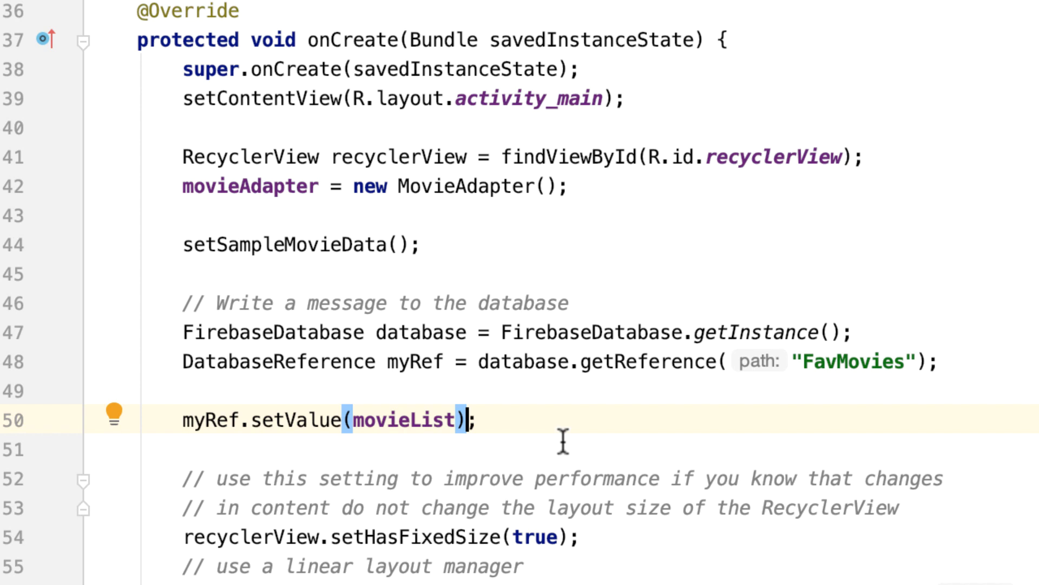
Chain an OnSuccessListener onto setValue whose onSuccess toasts "Movie data saved successfully"
{"action": "type", "text": "."}
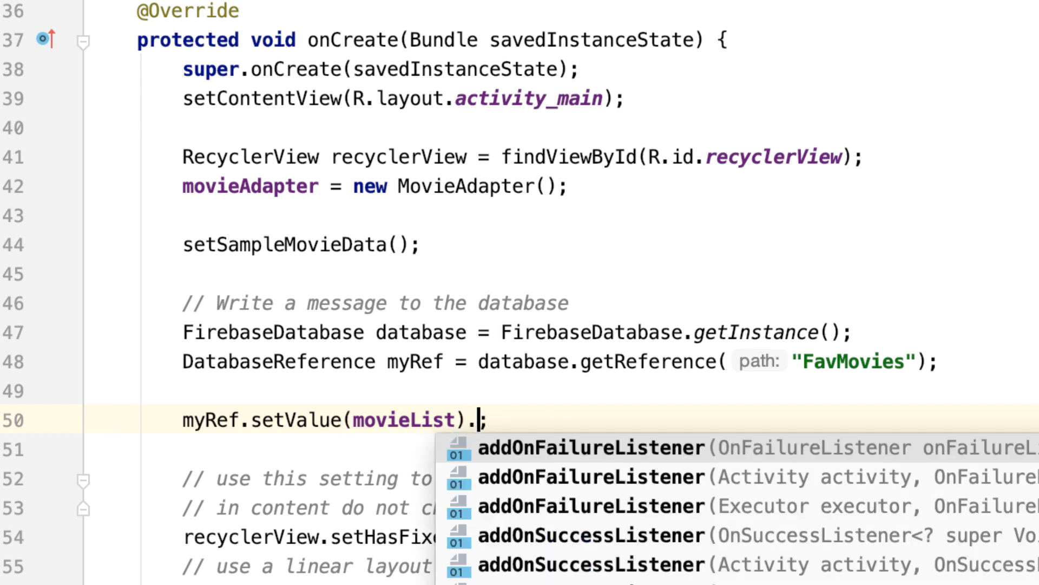
{"action": "type", "text": "add"}
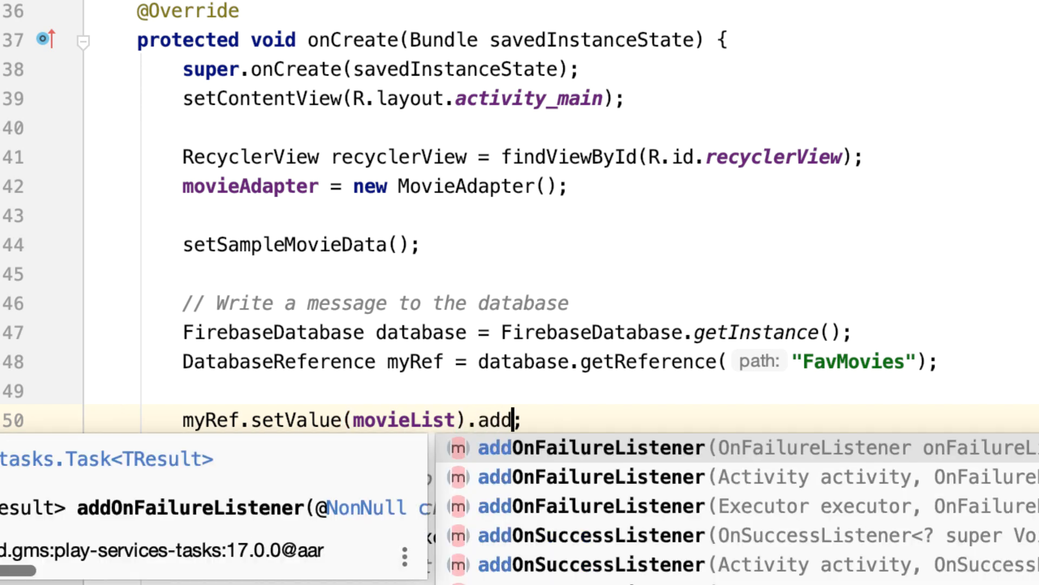
{"action": "type", "text": "OnSuccessListener("}
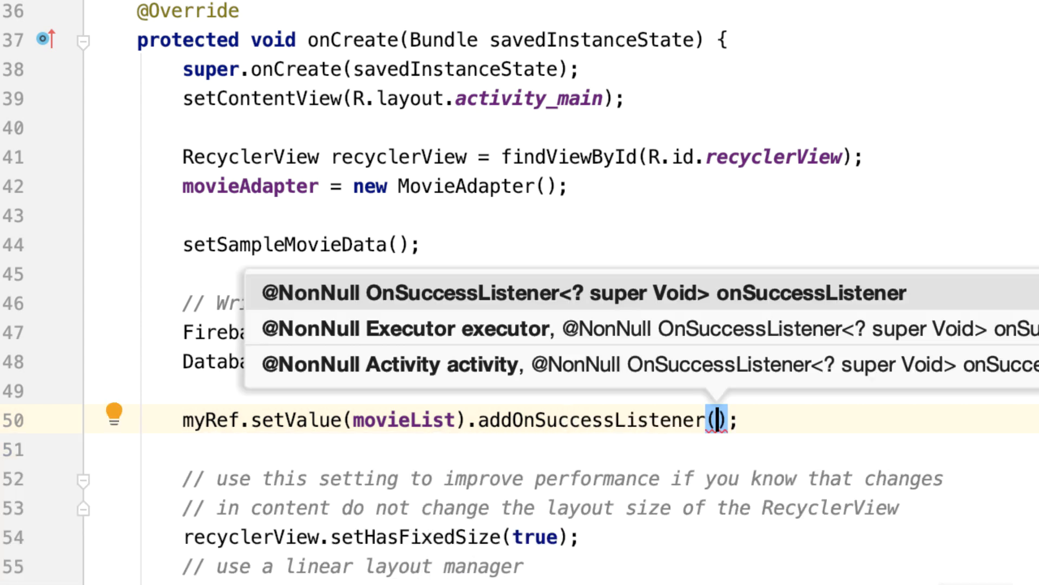
{"action": "type", "text": "new OnSuccessListener<Void>("}
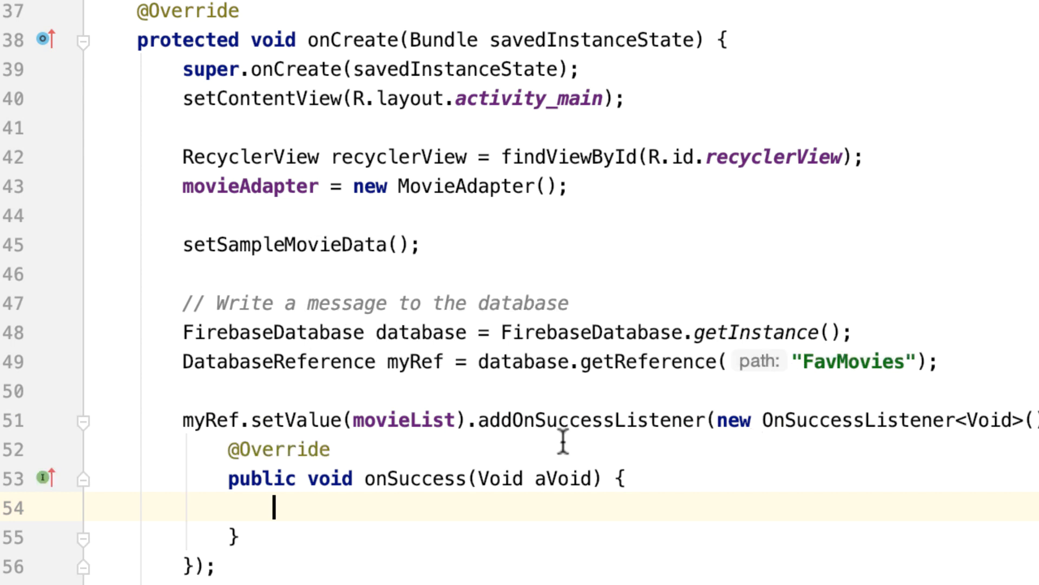
{"action": "type", "text": "To"}
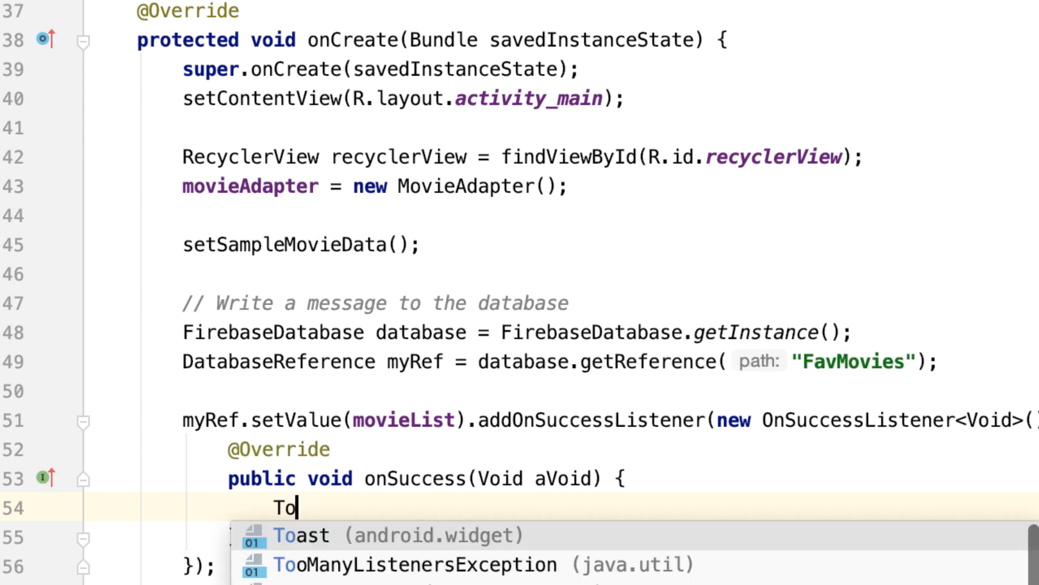
{"action": "left_click", "coordinate": [298, 535]}
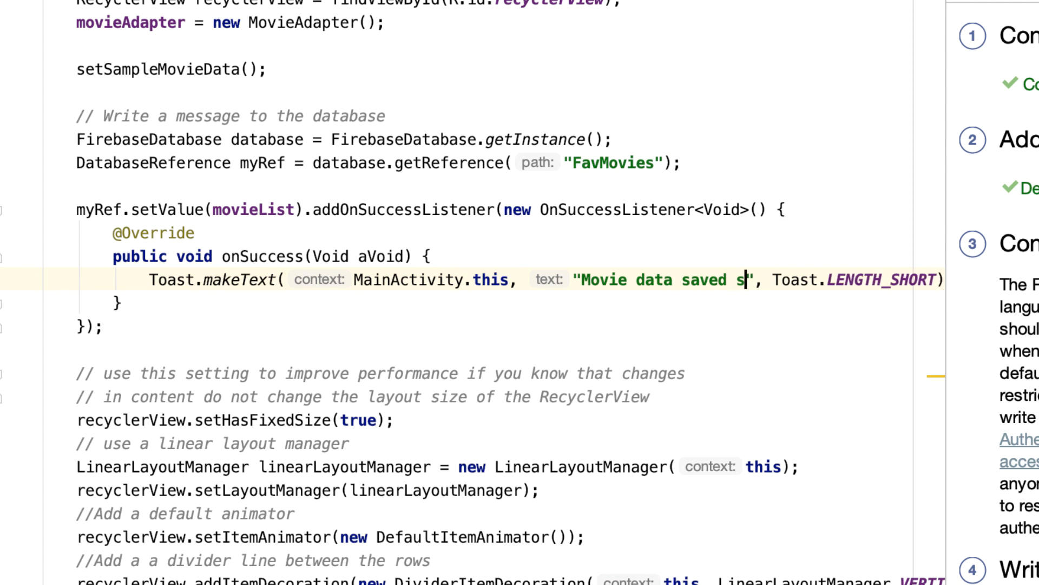
{"action": "type", "text": "uccessfull"}
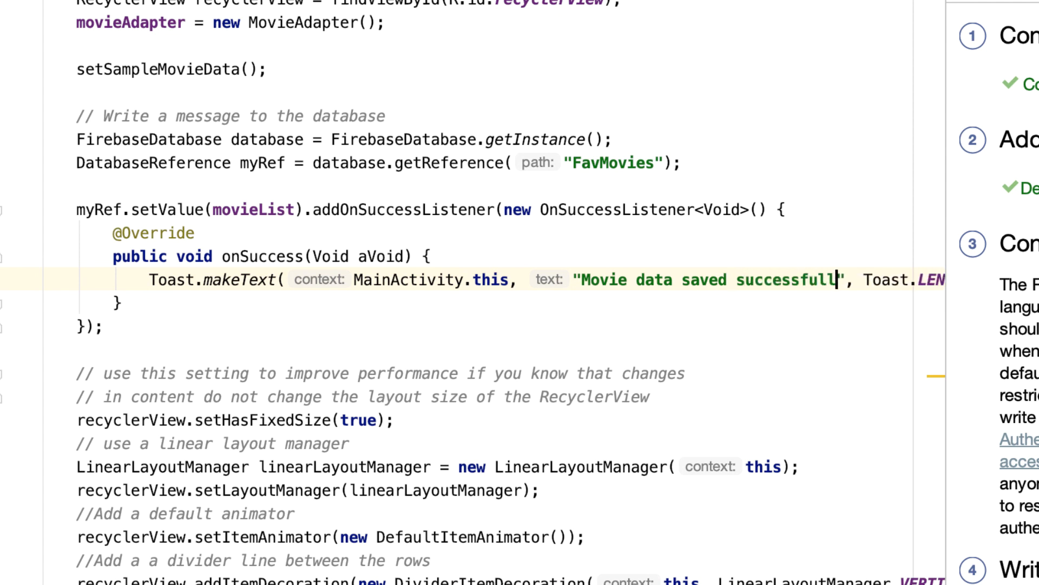
{"action": "type", "text": "y"}
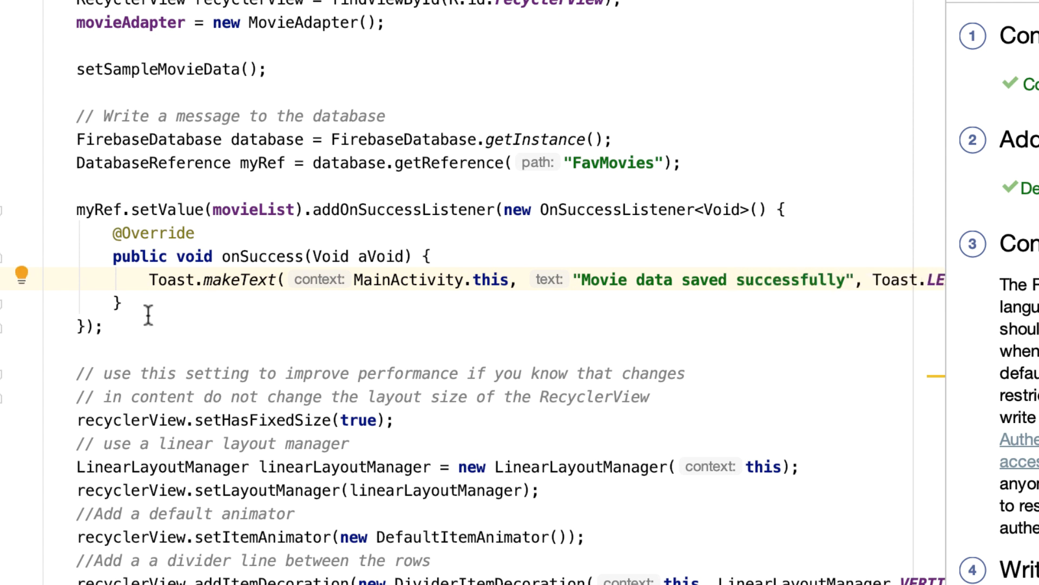
{"action": "mouse_move", "coordinate": [394, 209]}
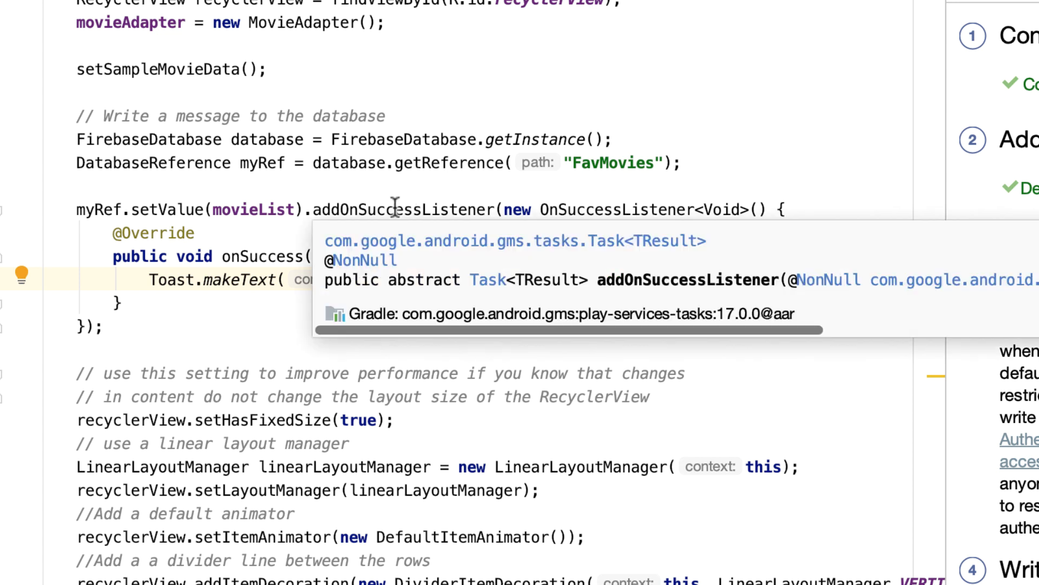
{"action": "double_click", "coordinate": [398, 209]}
{"action": "type", "text": "."}
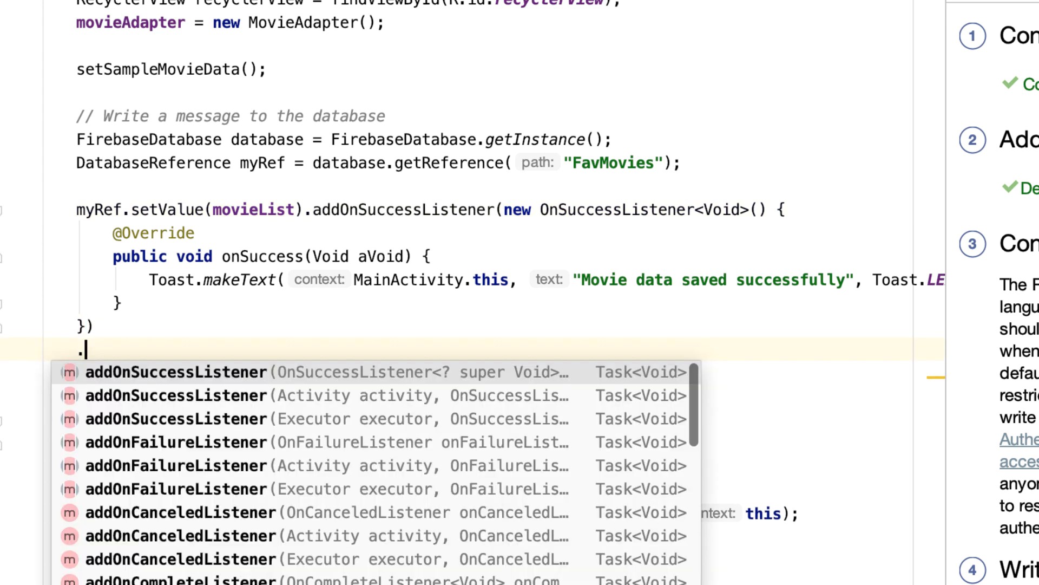
Chain an OnFailureListener whose onFailure toasts "Movie data could not be saved!"
{"action": "type", "text": "addOnFailureListener("}
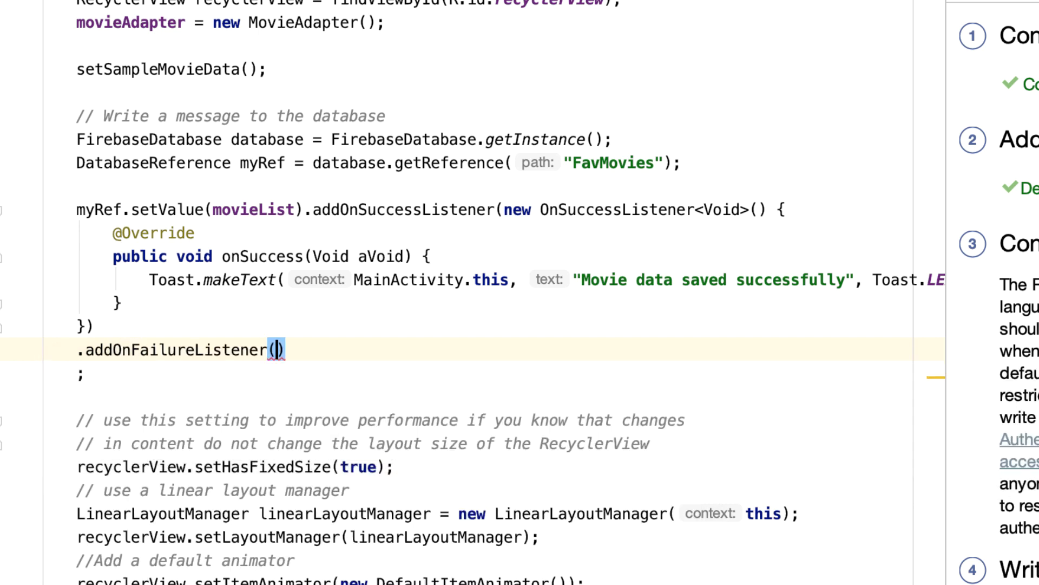
{"action": "type", "text": "new O"}
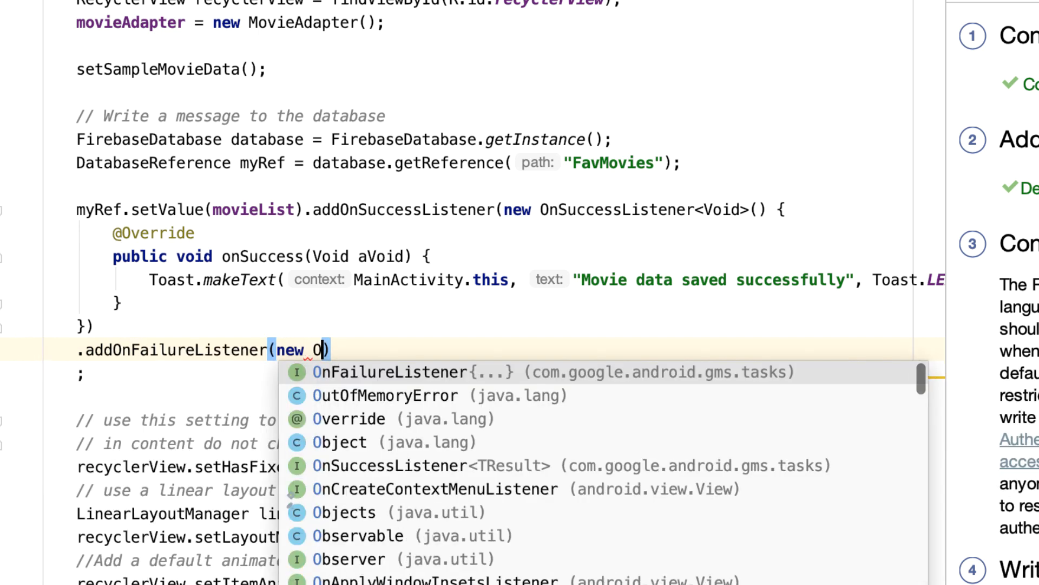
{"action": "left_click", "coordinate": [386, 372]}
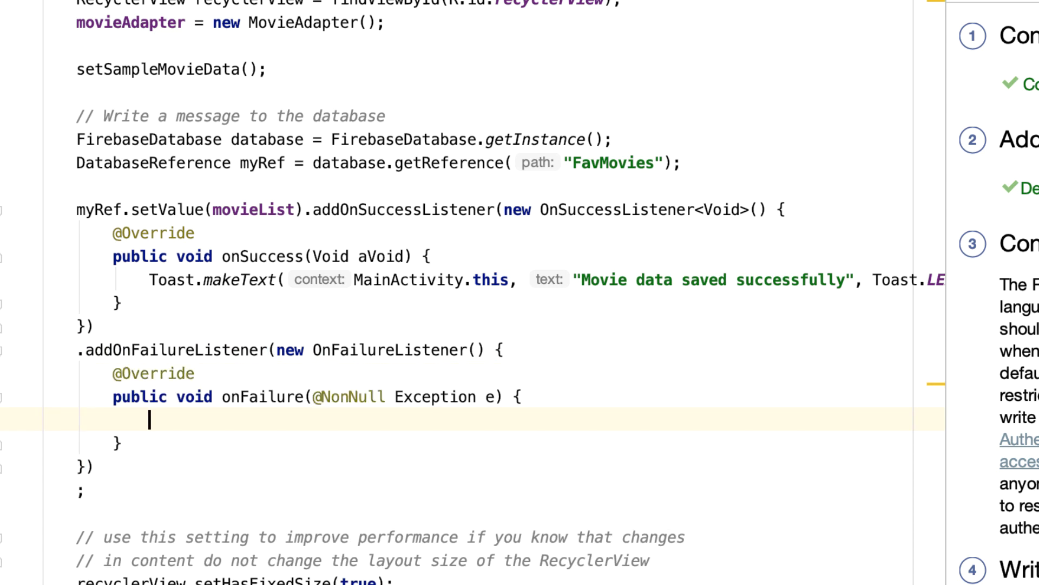
{"action": "type", "text": "To"}
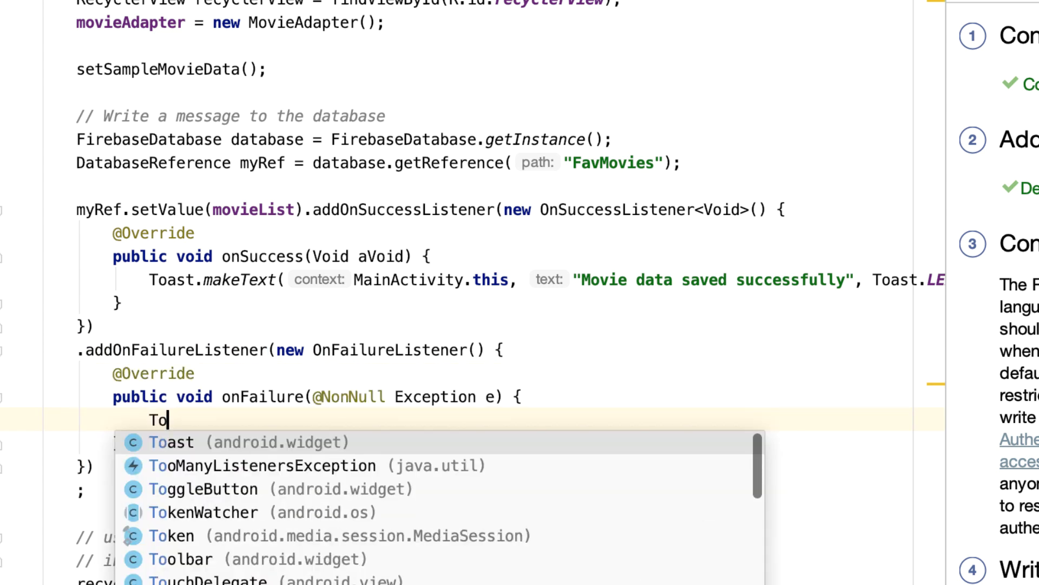
{"action": "left_click", "coordinate": [170, 442]}
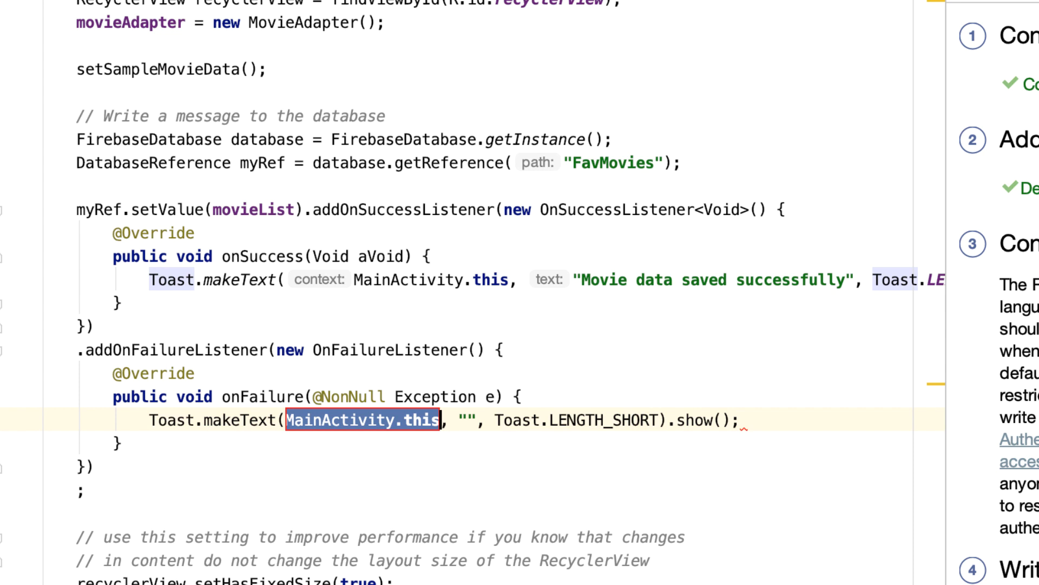
{"action": "key", "text": "Tab"}
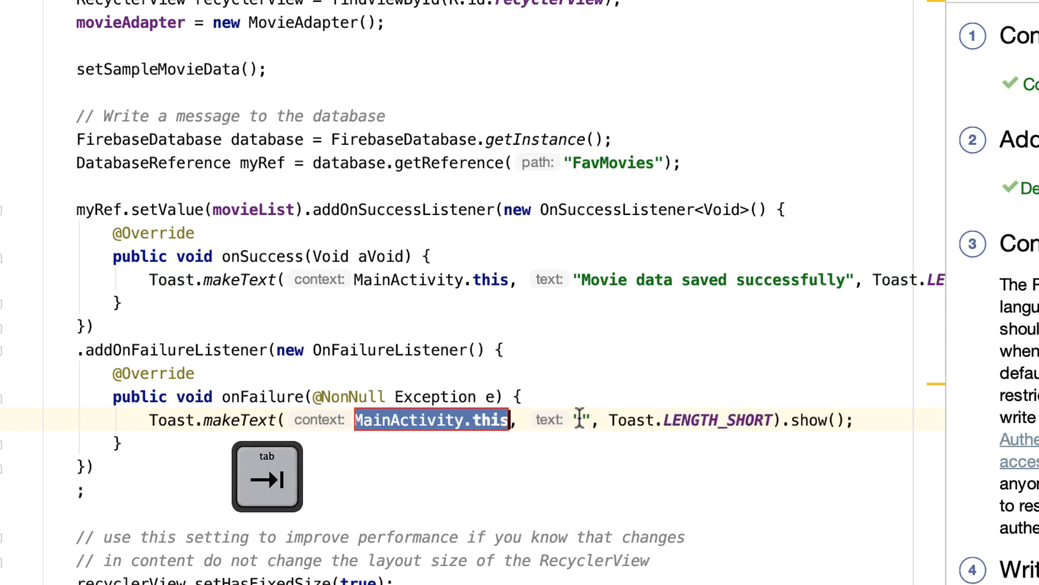
{"action": "type", "text": "Movie"}
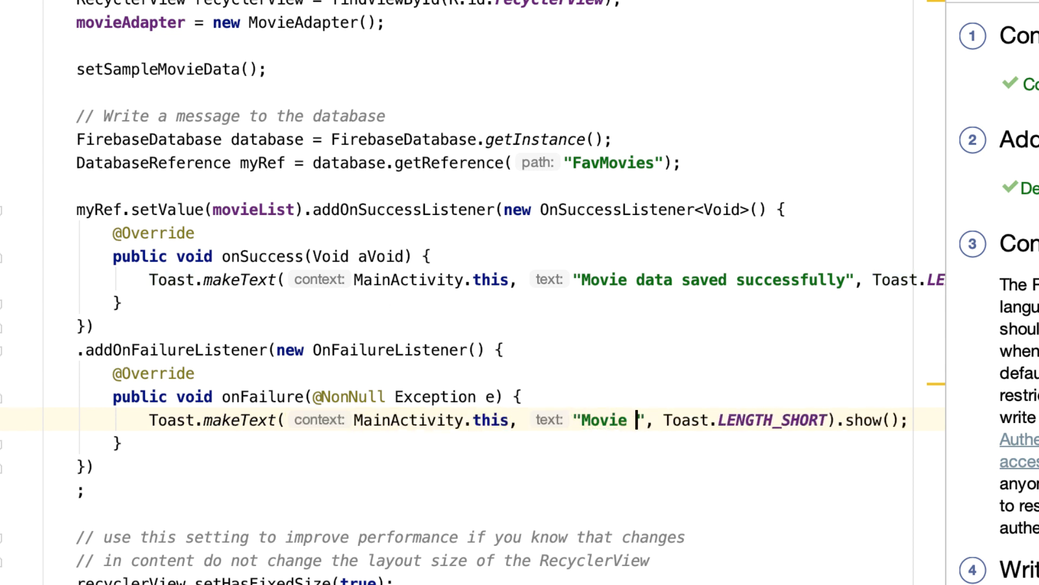
{"action": "type", "text": "data"}
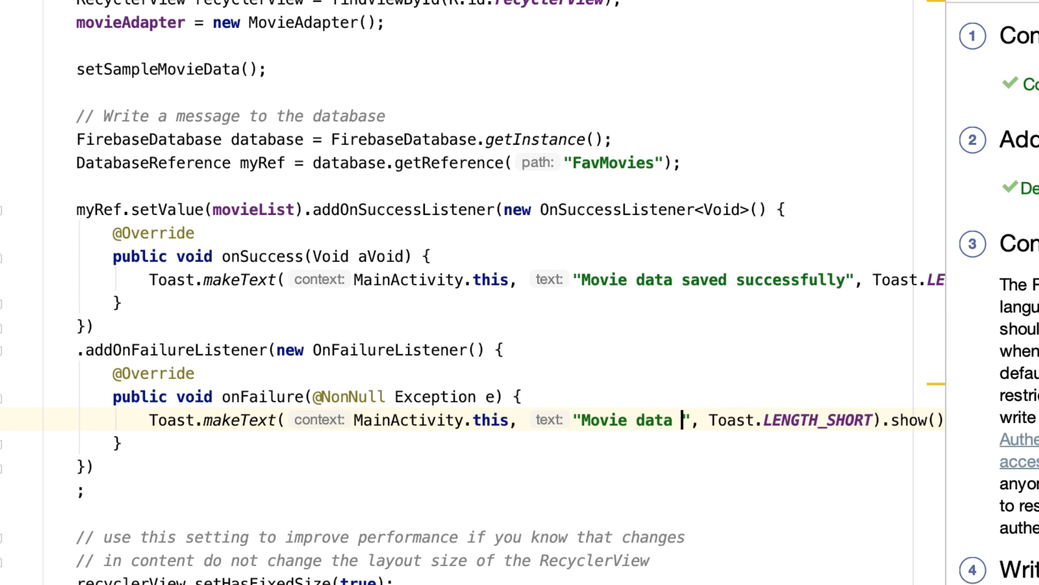
{"action": "type", "text": "could not be"}
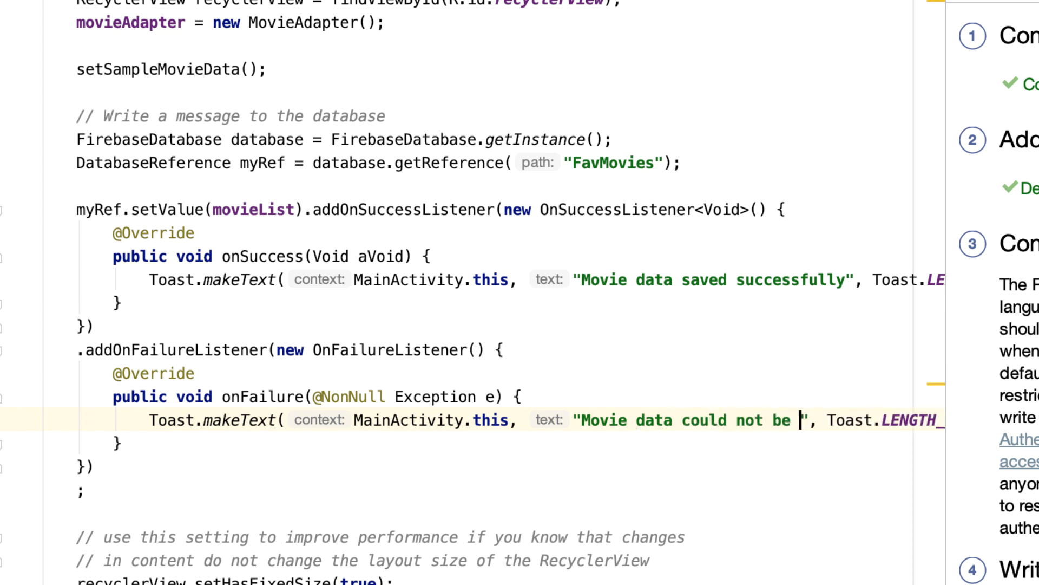
{"action": "type", "text": "saved"}
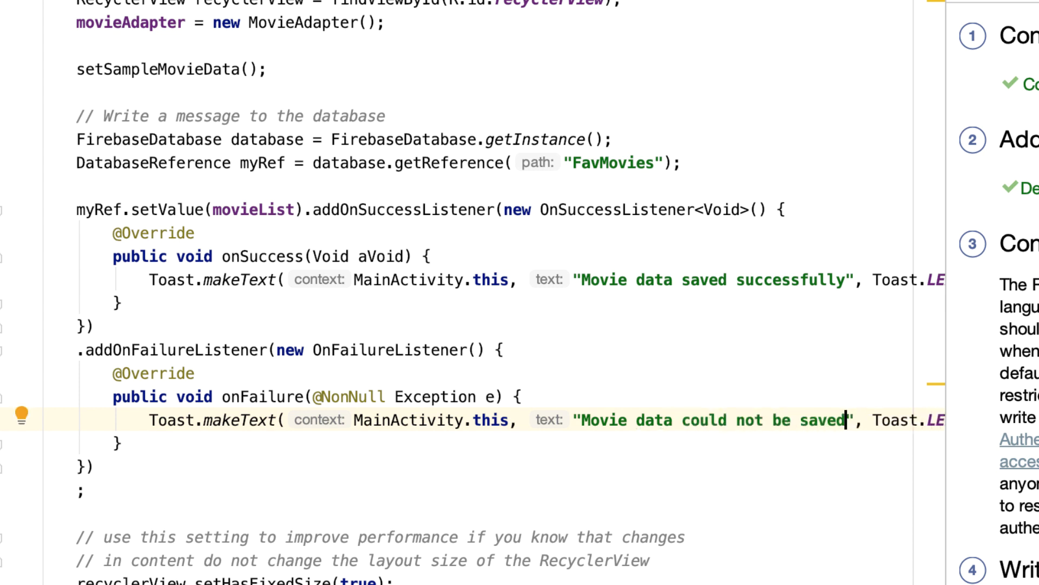
{"action": "type", "text": "!"}
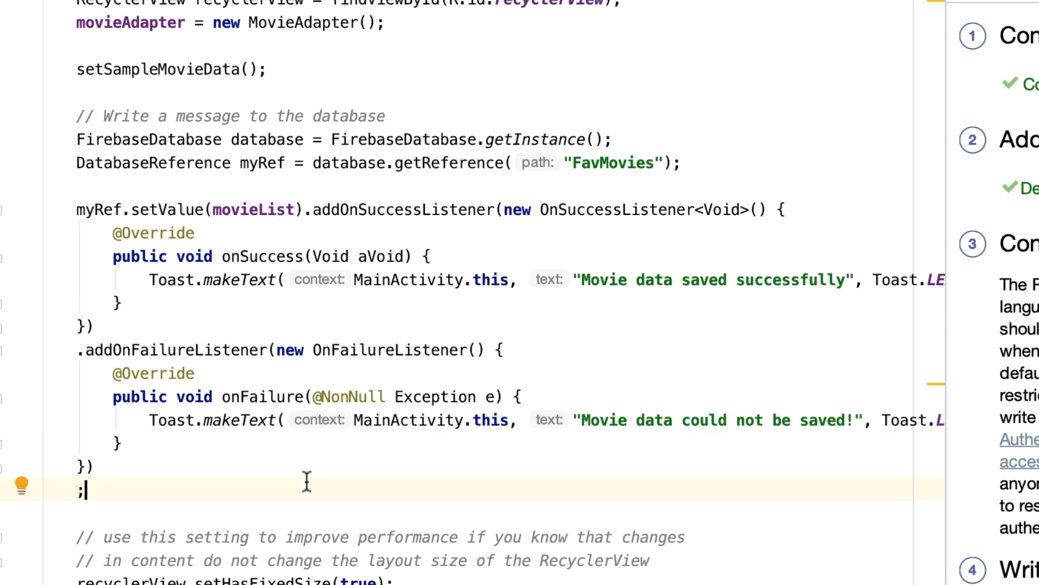
{"action": "mouse_move", "coordinate": [90, 156]}
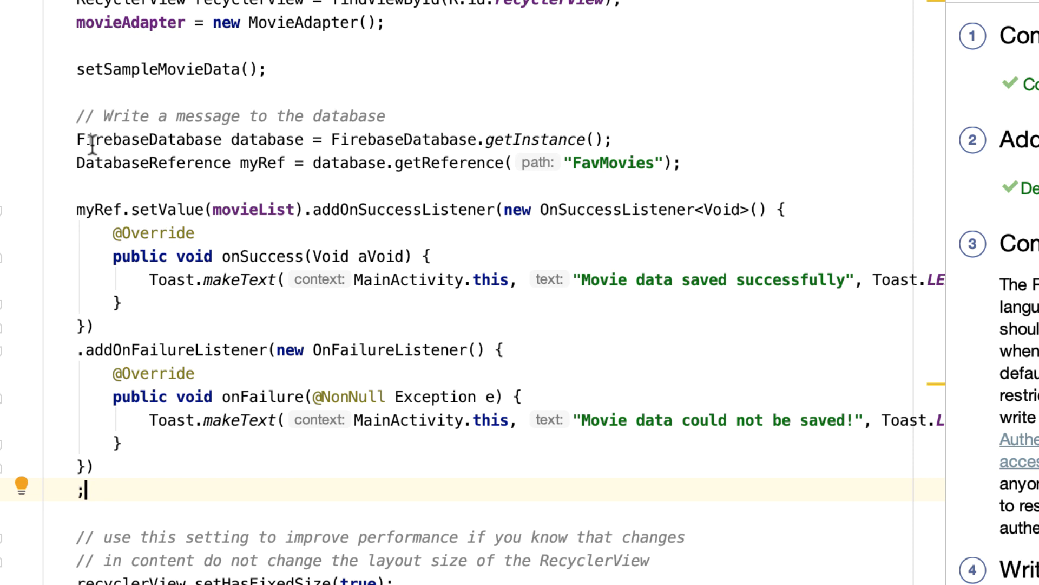
Extract the selected Firebase save and listener code into a method named writeMovieDataToFirebase
{"action": "left_click_drag", "start_coordinate": [75, 139], "coordinate": [119, 441]}
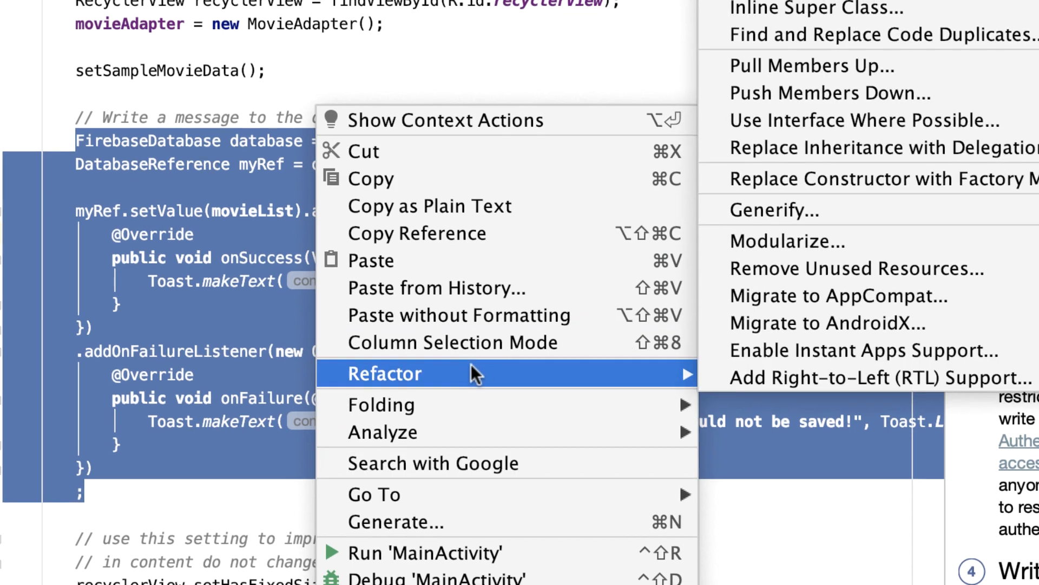
{"action": "left_click", "coordinate": [656, 137]}
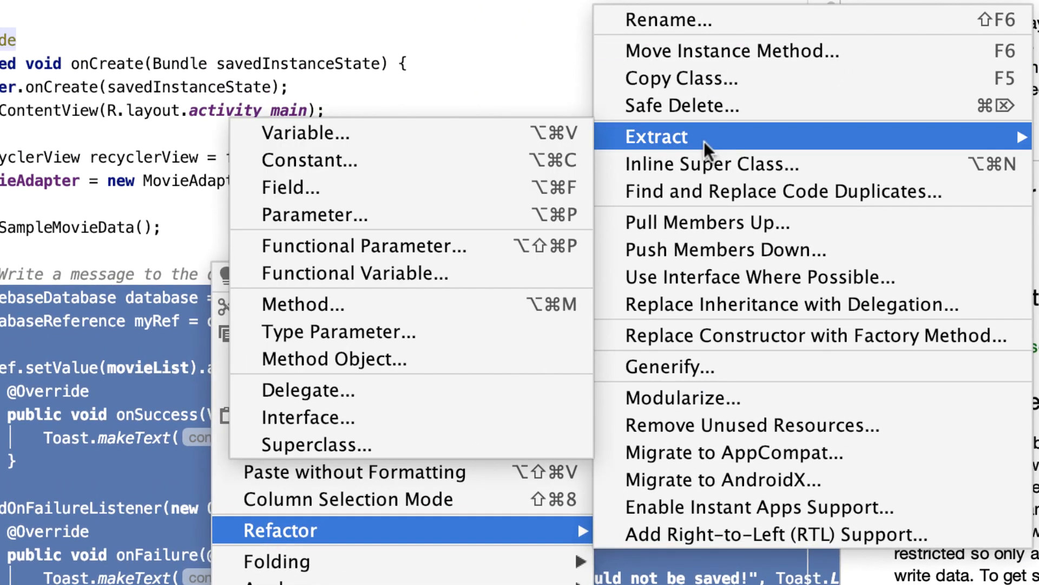
{"action": "left_click", "coordinate": [302, 304]}
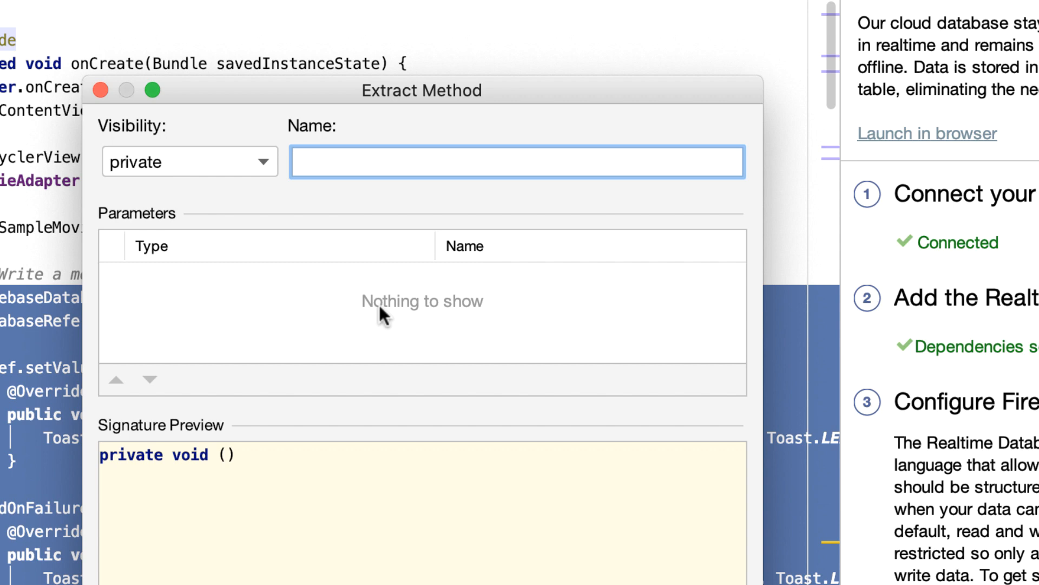
{"action": "type", "text": "write"}
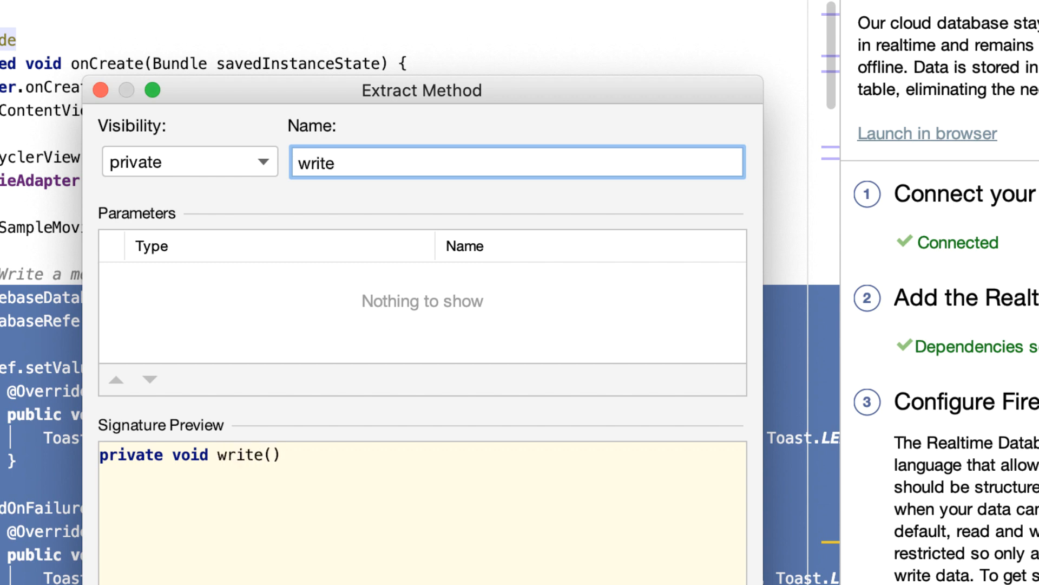
{"action": "type", "text": "MovieData"}
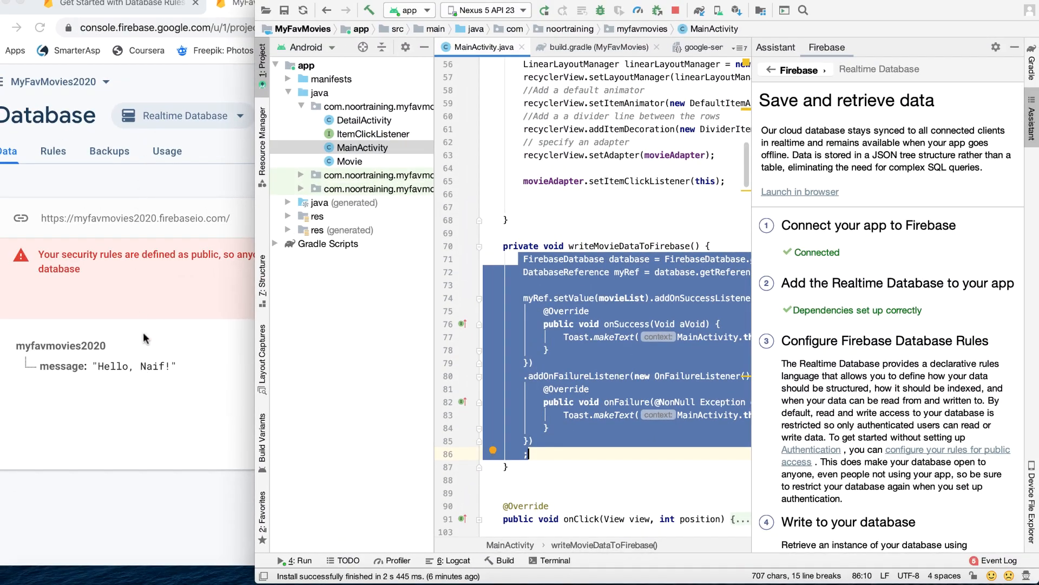
{"action": "mouse_move", "coordinate": [149, 392]}
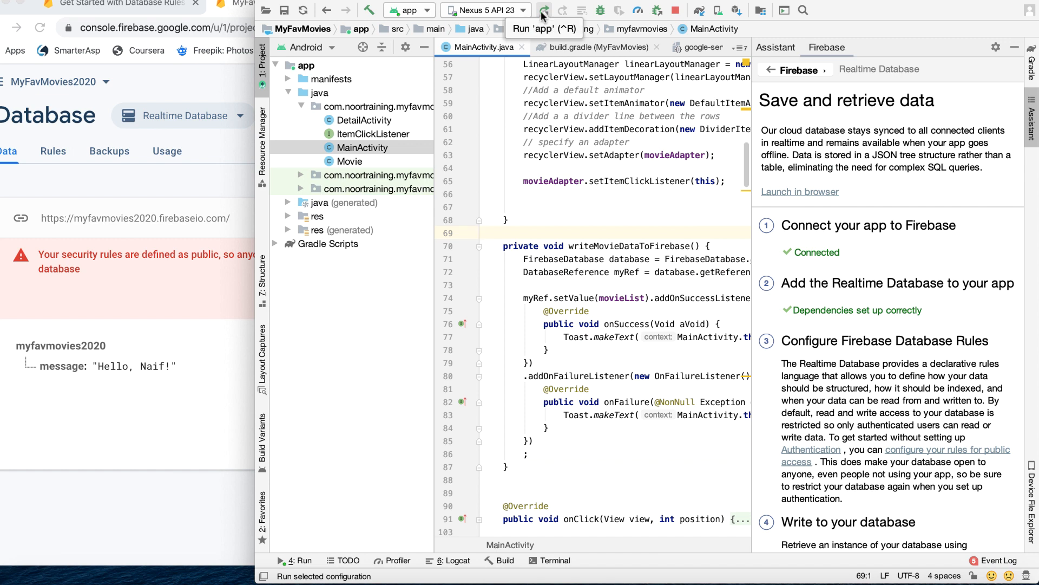
Run the app on the emulator and expand the new FavMovies node in the Firebase console
{"action": "left_click", "coordinate": [546, 10]}
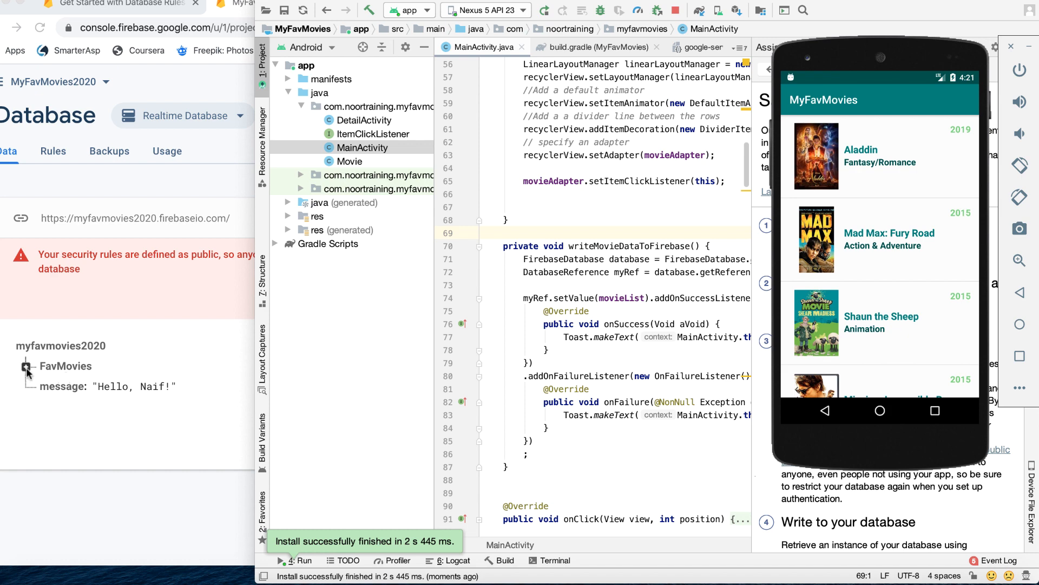
{"action": "left_click", "coordinate": [24, 366]}
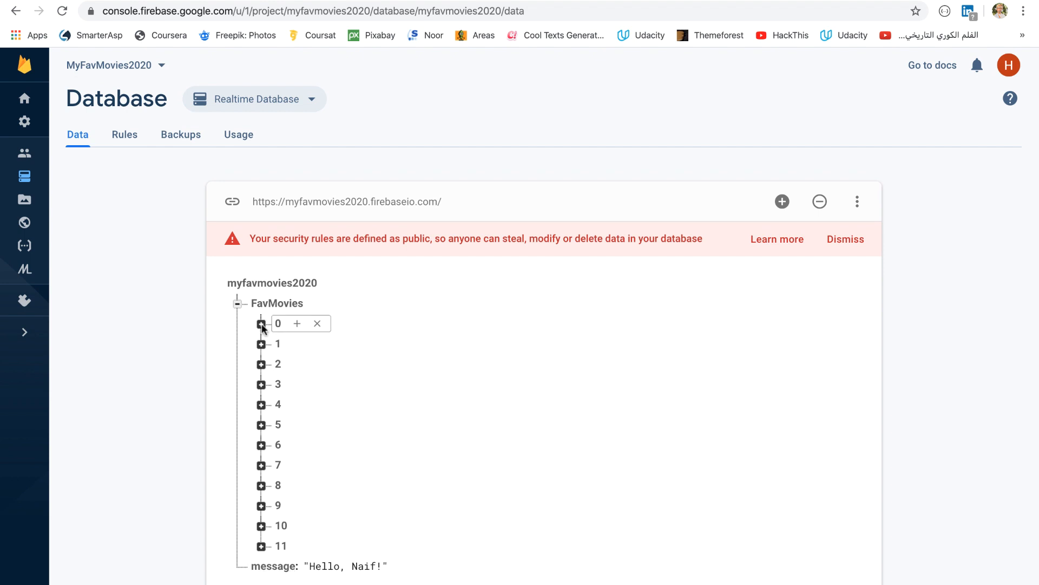
Expand FavMovies entry 0 to inspect the saved movie data
{"action": "left_click", "coordinate": [260, 324]}
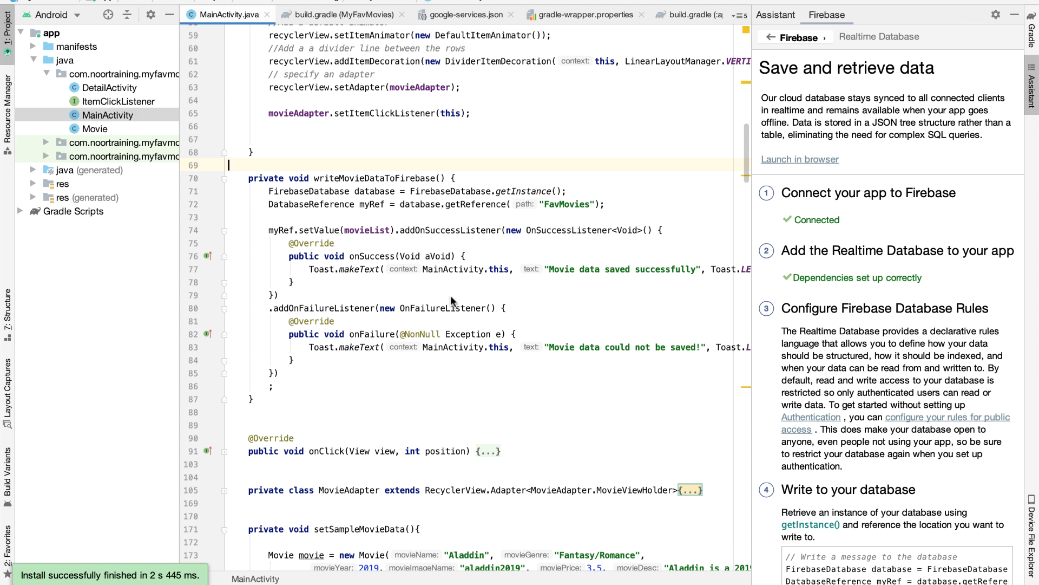
{"action": "mouse_move", "coordinate": [392, 216]}
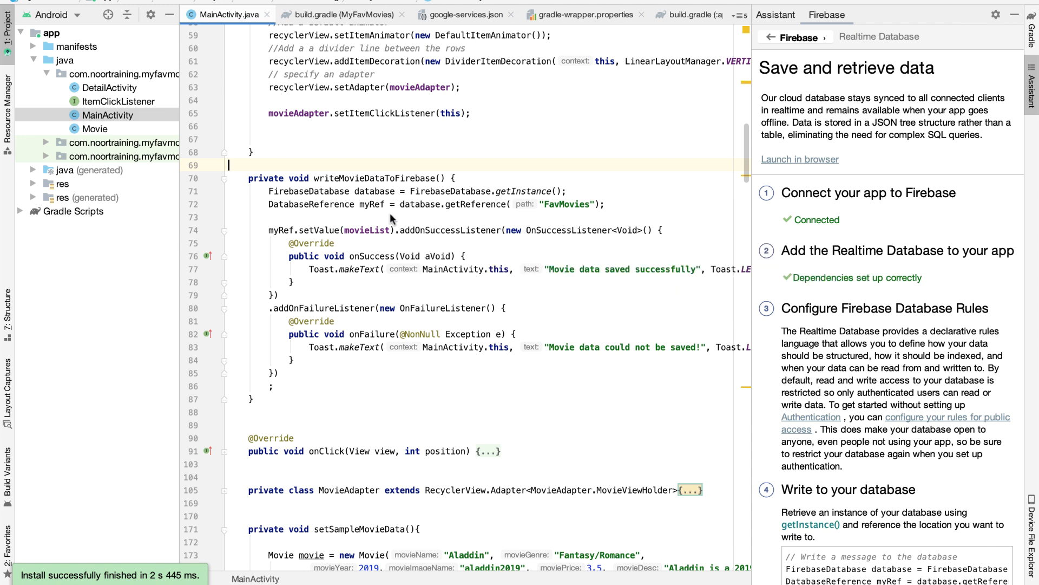
{"action": "mouse_move", "coordinate": [402, 271]}
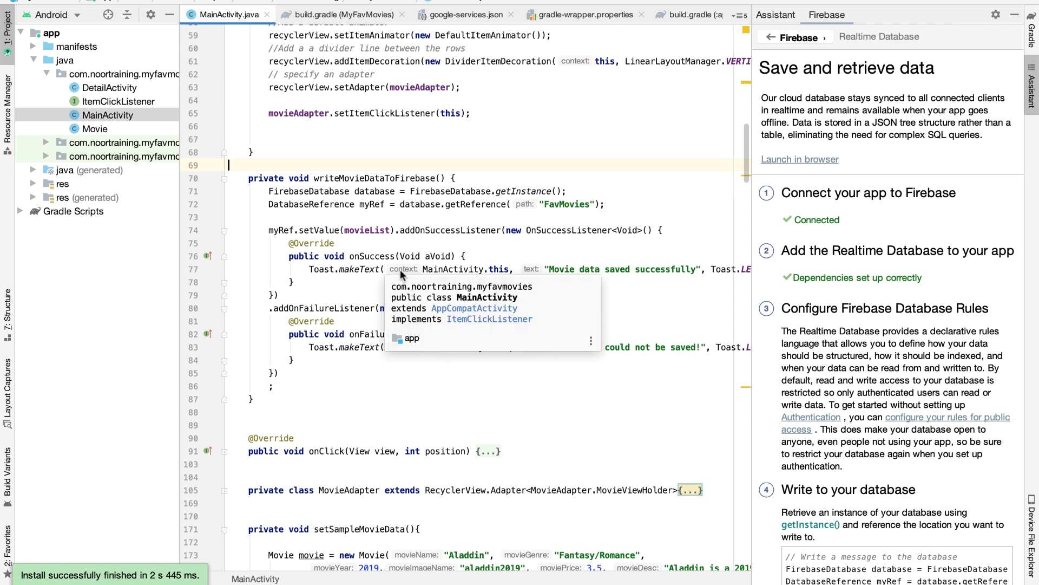